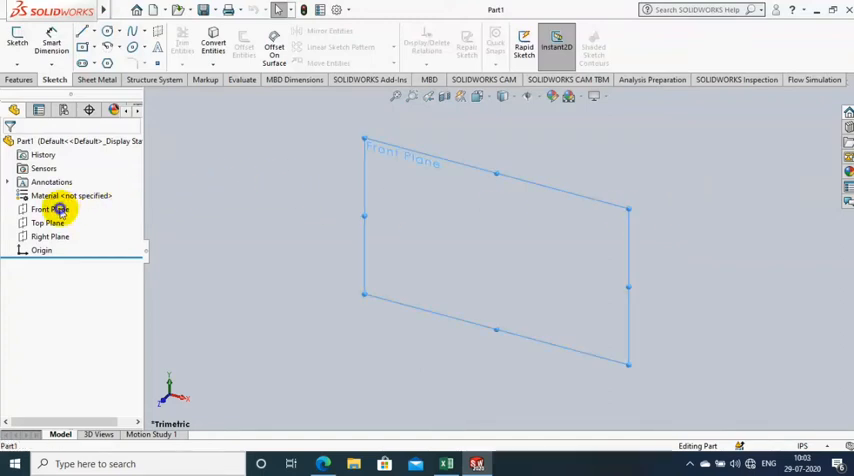
Start a sketch on the Front Plane for a center rectangle at the origin
{"action": "right_click", "coordinate": [48, 209]}
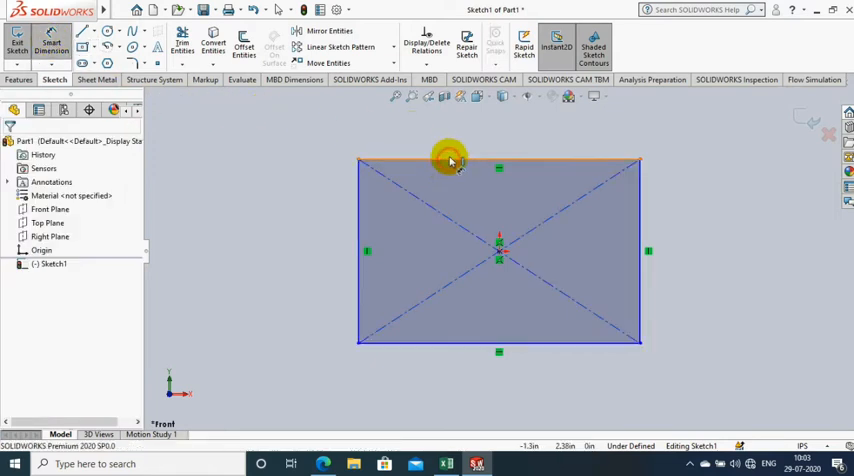
Dimension the rectangle shorter than wide and exit the sketch as Sketch1
{"action": "left_click", "coordinate": [450, 161]}
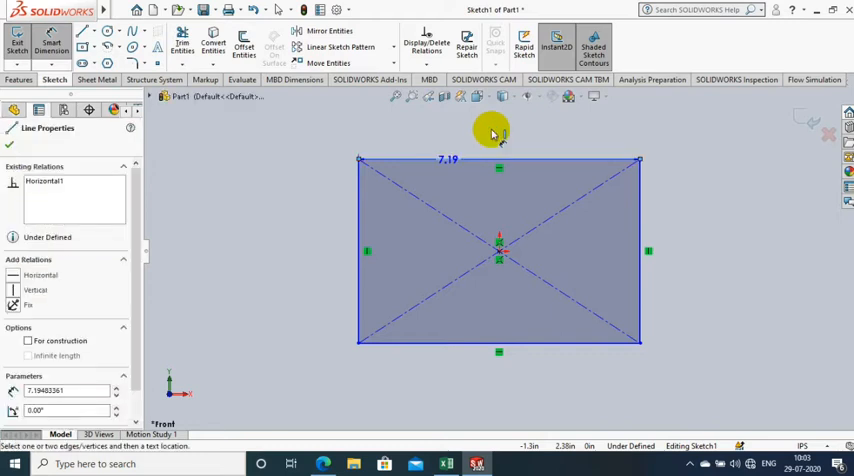
{"action": "left_click", "coordinate": [498, 137]}
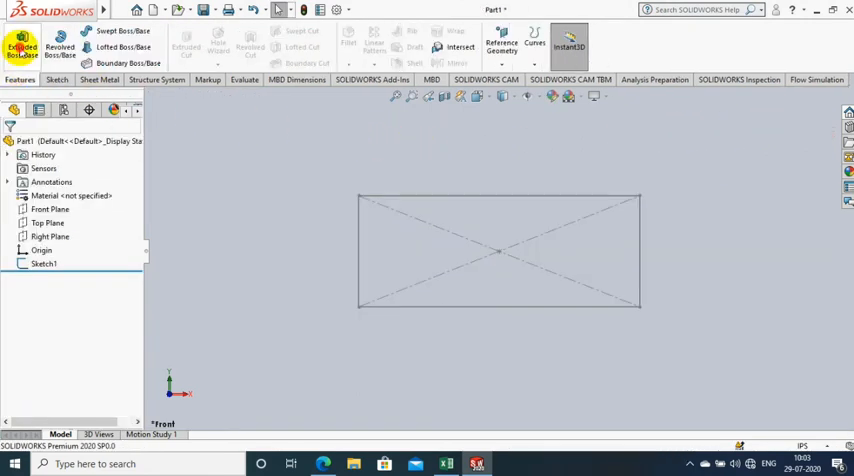
Extrude Sketch1 with a Blind depth into Boss-Extrude1
{"action": "left_click", "coordinate": [22, 46]}
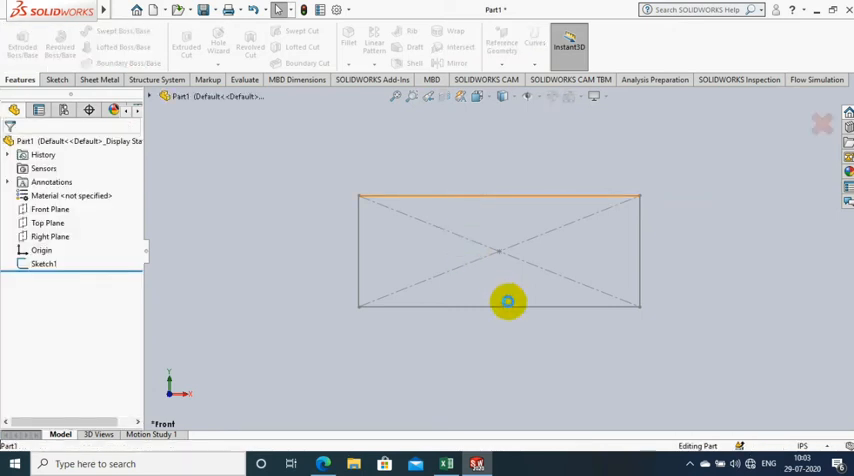
{"action": "left_click_drag", "start_coordinate": [508, 302], "coordinate": [488, 262]}
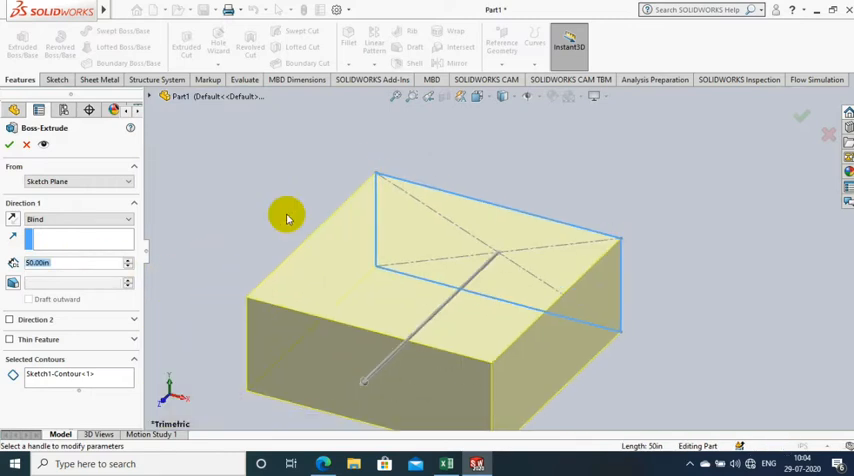
{"action": "mouse_move", "coordinate": [100, 260]}
{"action": "type", "text": "39"}
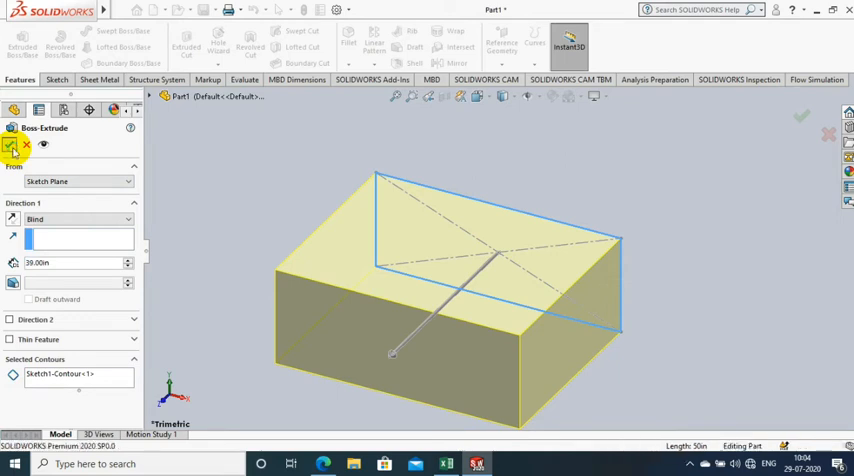
{"action": "left_click", "coordinate": [11, 145]}
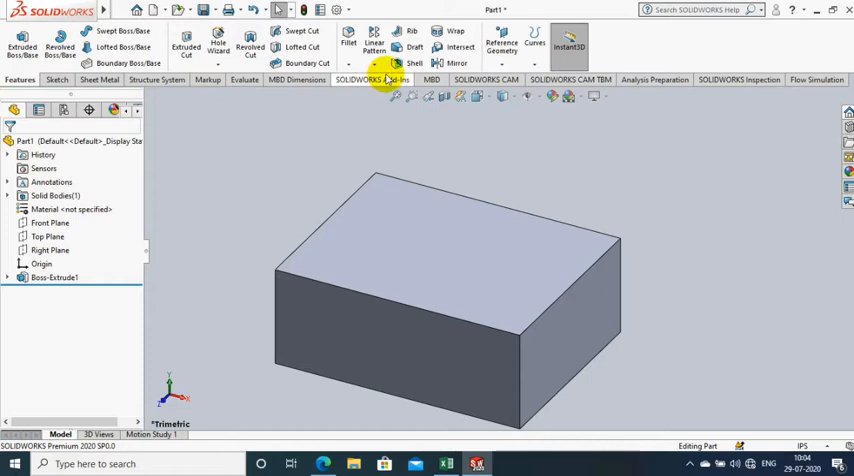
Shell the block with the top face removed at 0.10in, then orbit inside
{"action": "left_click", "coordinate": [414, 47]}
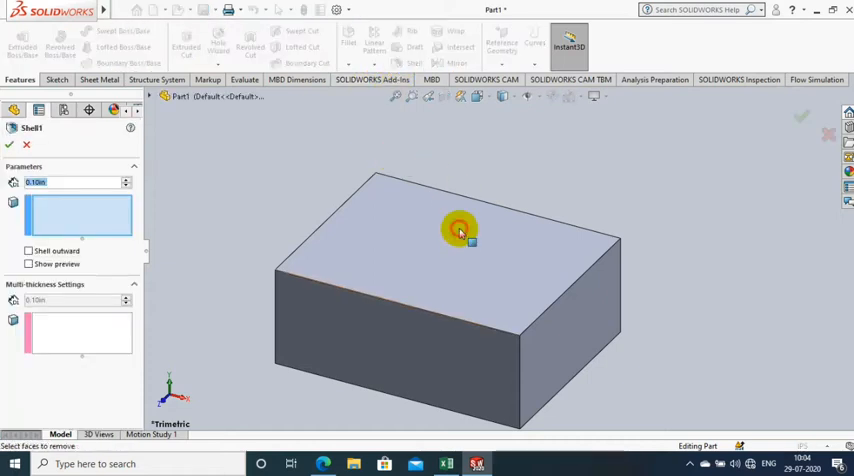
{"action": "left_click", "coordinate": [460, 228]}
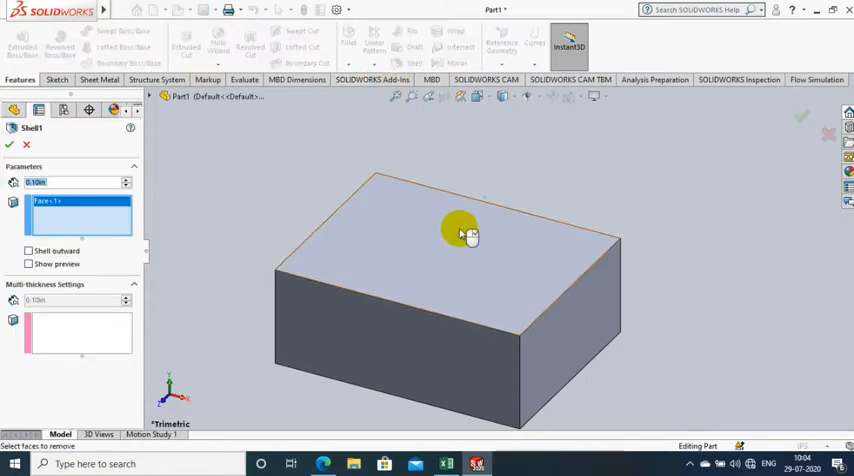
{"action": "left_click", "coordinate": [465, 232]}
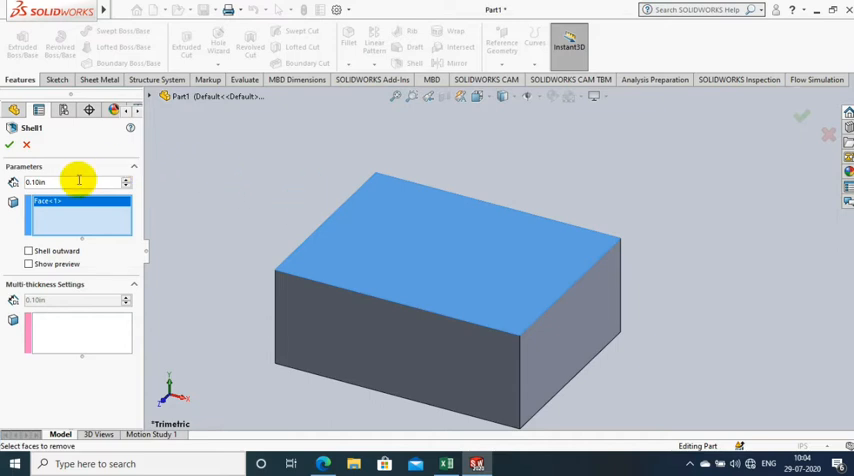
{"action": "left_click", "coordinate": [60, 183]}
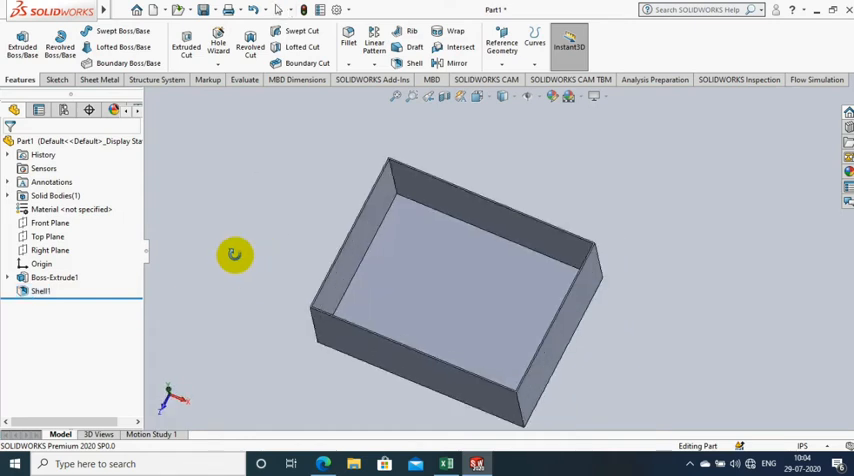
{"action": "left_click_drag", "start_coordinate": [235, 255], "coordinate": [400, 405]}
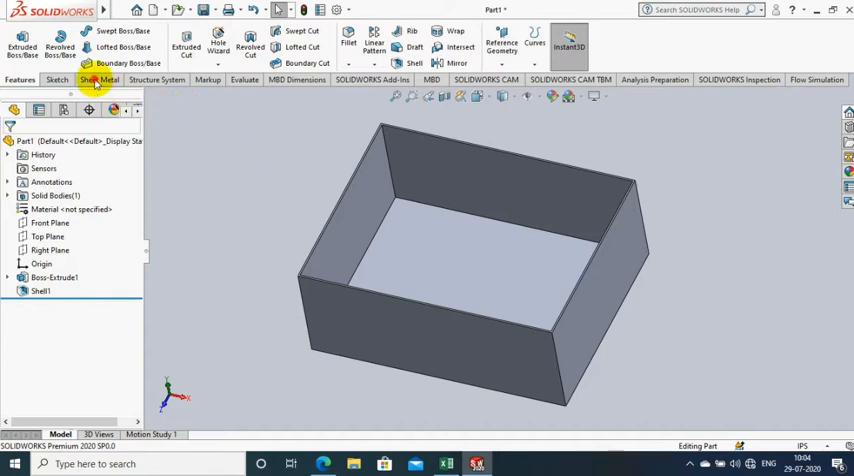
Launch Insert Bends from the Sheet Metal tools
{"action": "left_click", "coordinate": [98, 80]}
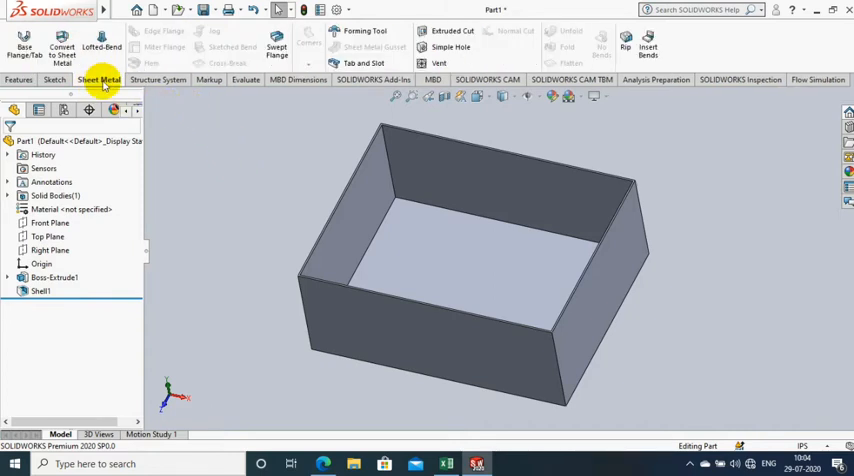
{"action": "mouse_move", "coordinate": [710, 106]}
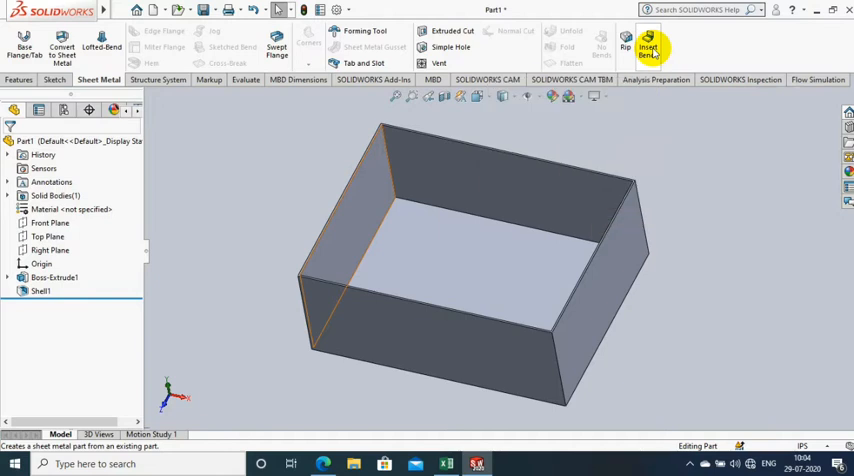
{"action": "left_click", "coordinate": [649, 47]}
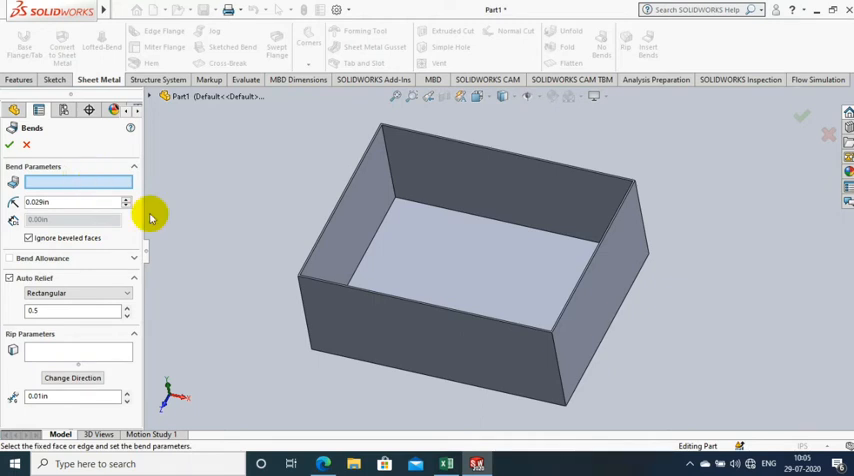
Use the box floor as fixed face with a 0.50in bend radius
{"action": "left_click", "coordinate": [448, 268]}
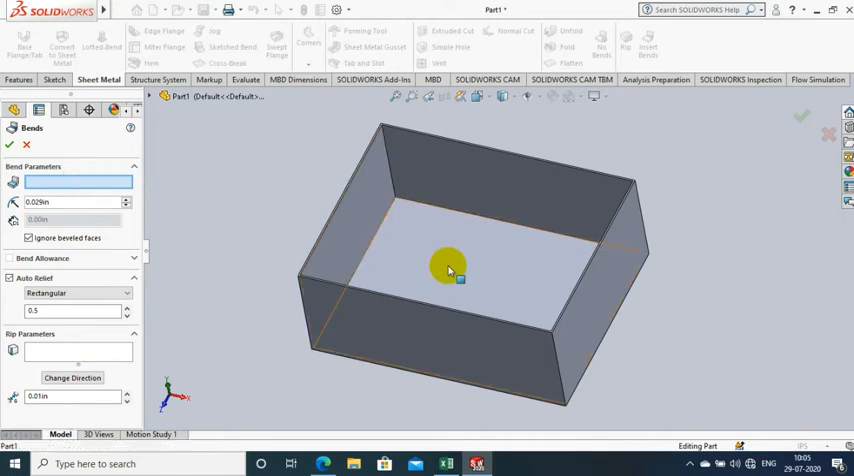
{"action": "left_click", "coordinate": [448, 268]}
{"action": "type", "text": "0.5"}
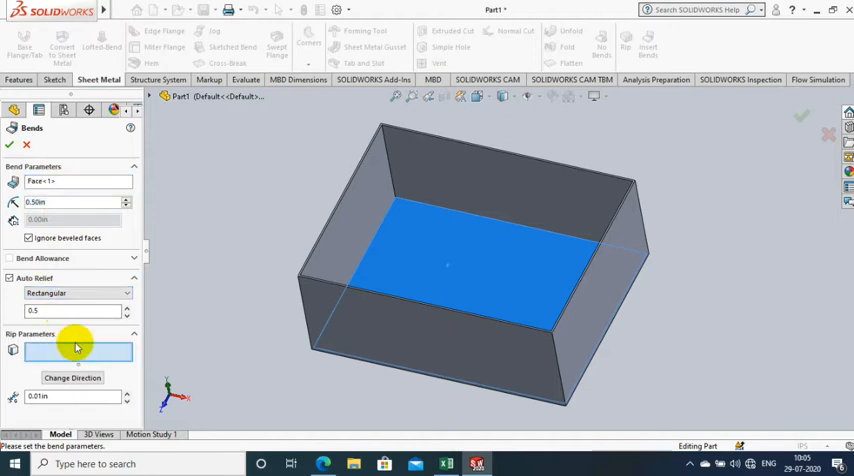
{"action": "mouse_move", "coordinate": [390, 165]}
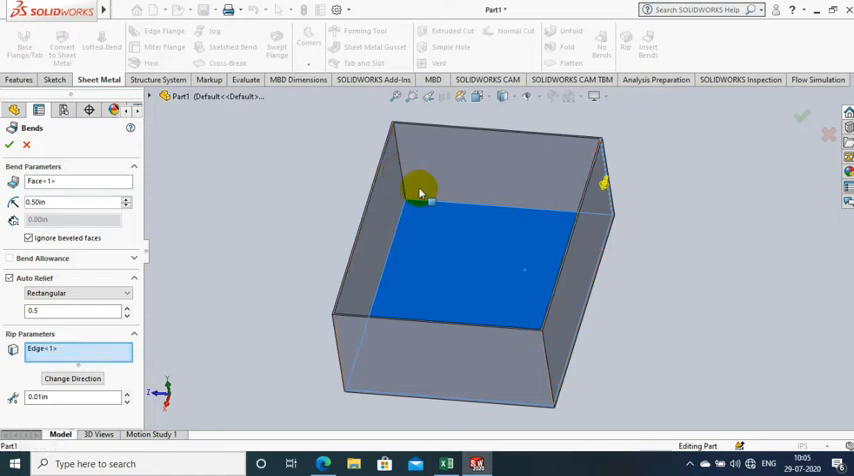
Rip the four corner edges, apply the bends, and accept the relief cut notice
{"action": "left_click", "coordinate": [405, 185]}
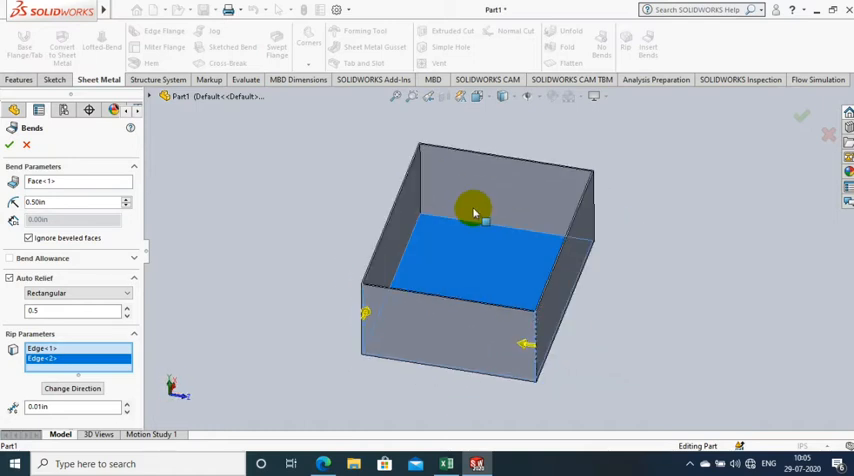
{"action": "left_click_drag", "start_coordinate": [475, 210], "coordinate": [465, 195]}
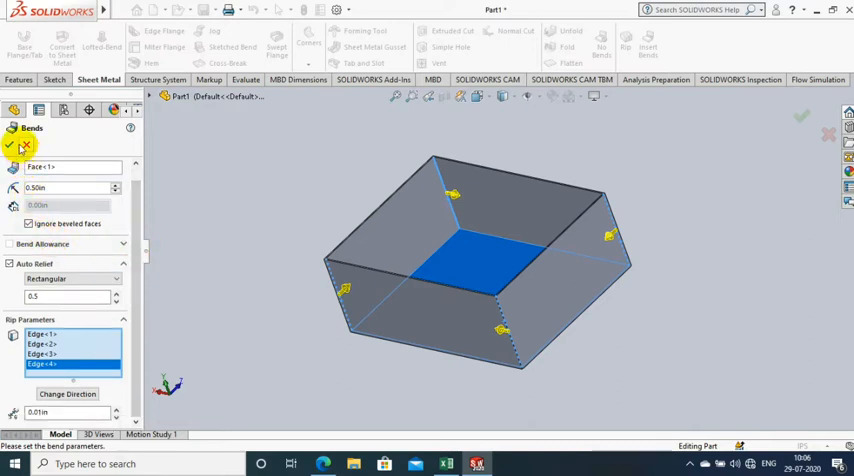
{"action": "left_click", "coordinate": [13, 145]}
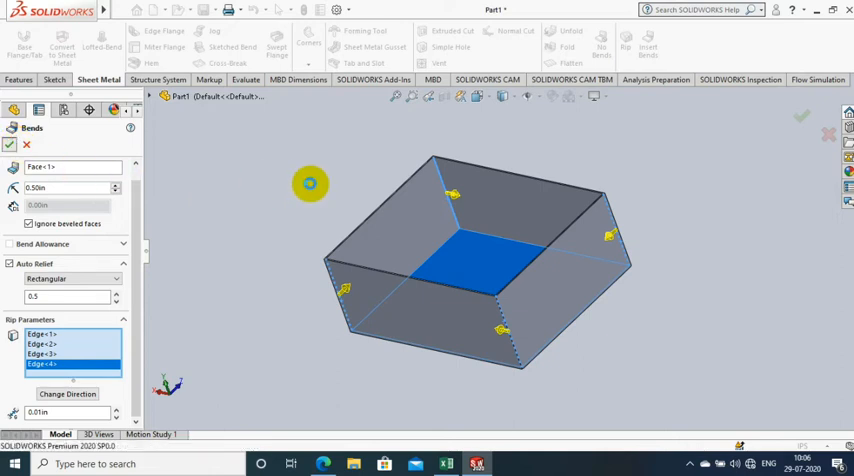
{"action": "left_click", "coordinate": [9, 146]}
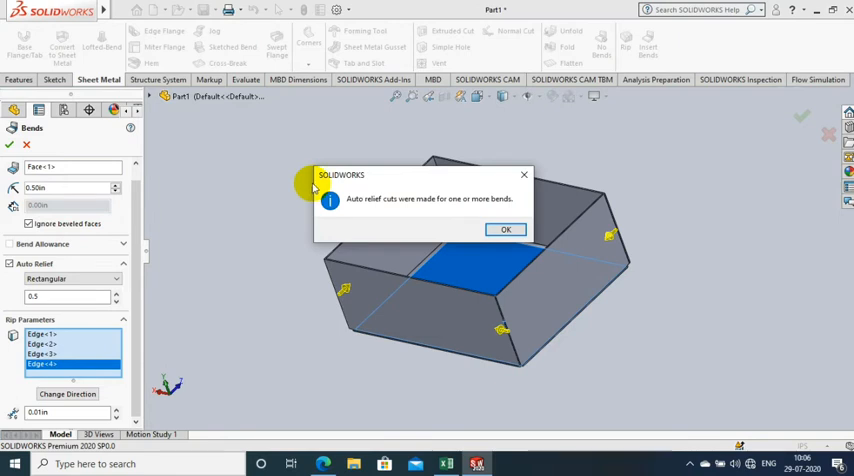
{"action": "mouse_move", "coordinate": [518, 221]}
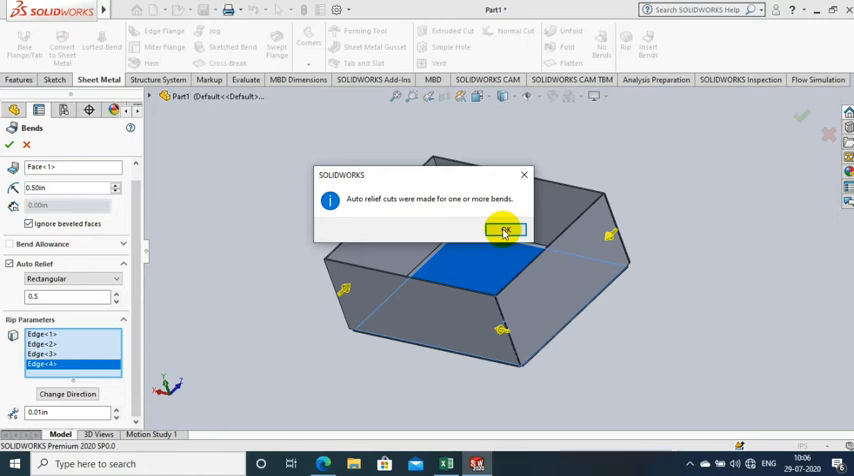
{"action": "left_click", "coordinate": [504, 231]}
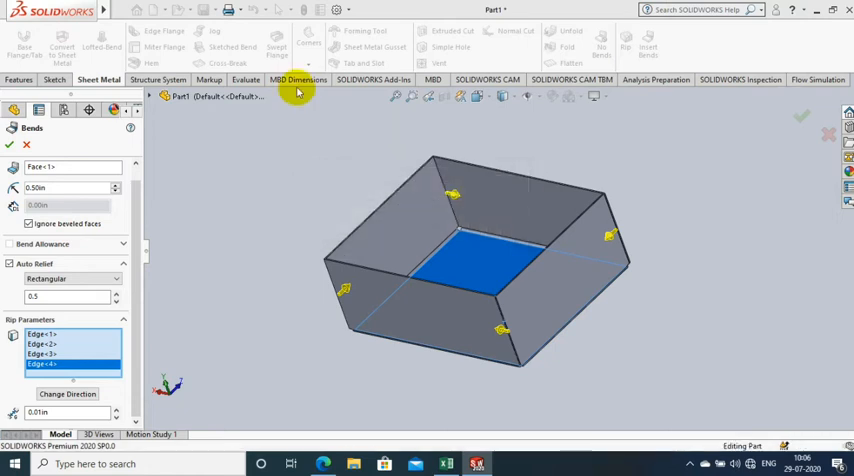
Add edge flanges to the box's four top outer edges
{"action": "left_click", "coordinate": [9, 144]}
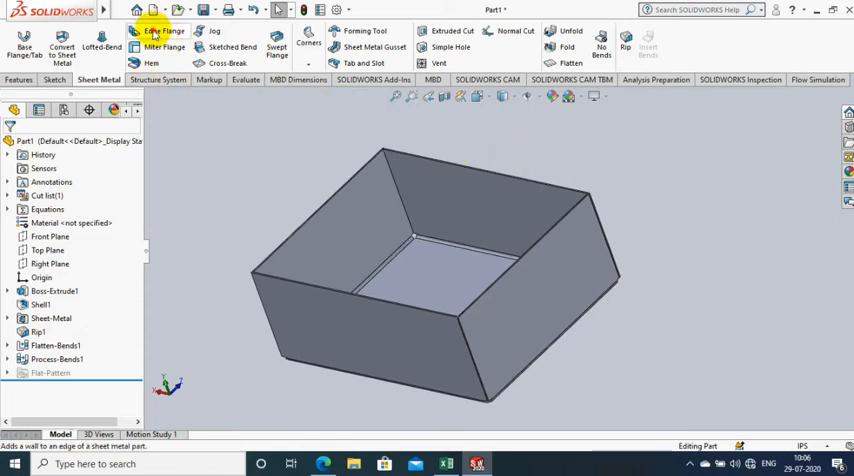
{"action": "left_click", "coordinate": [163, 31]}
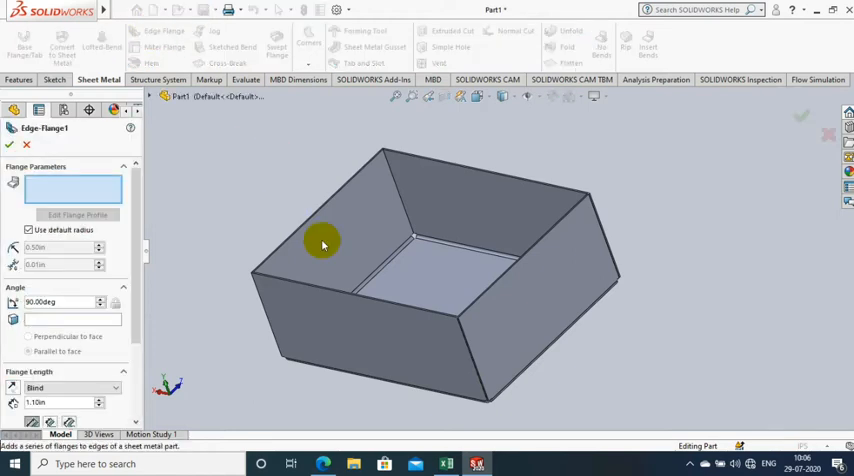
{"action": "mouse_move", "coordinate": [314, 291]}
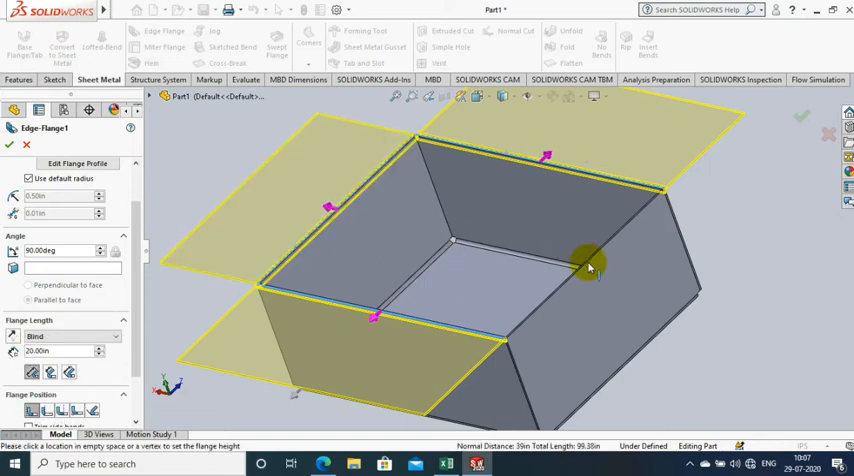
{"action": "left_click", "coordinate": [585, 272]}
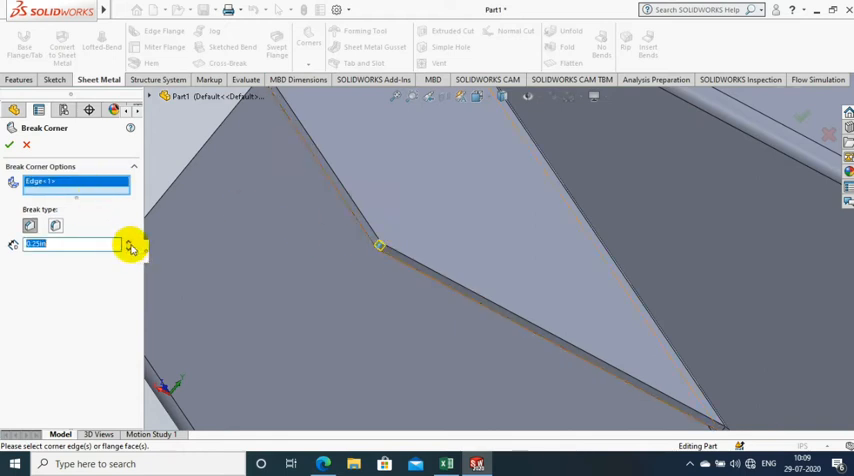
Chamfer the flap corner edges with a 5.00in Break Corner distance
{"action": "left_click", "coordinate": [129, 241]}
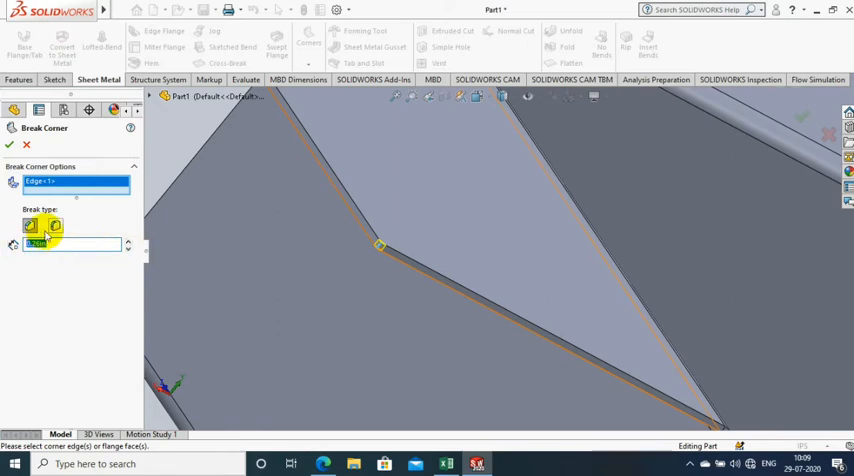
{"action": "type", "text": "5.00in"}
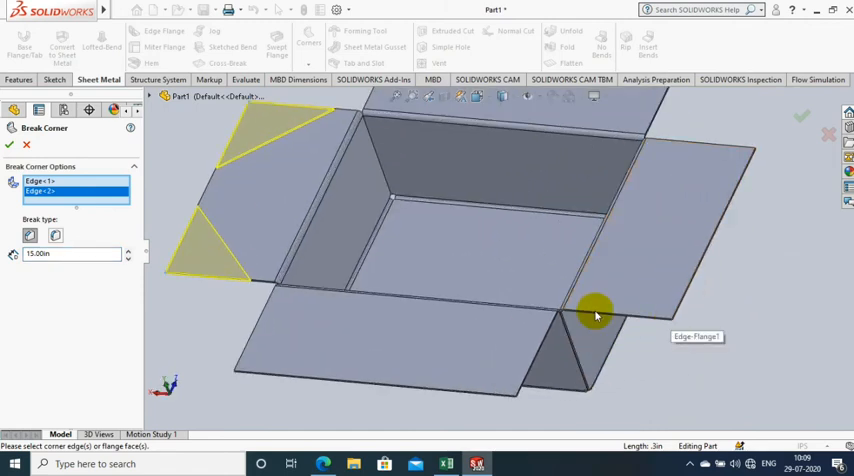
{"action": "scroll", "scroll_direction": "up", "scroll_amount": 3}
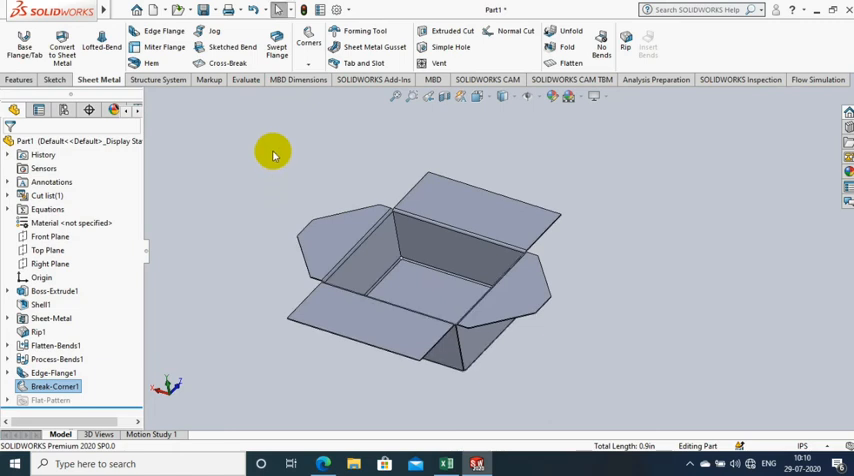
{"action": "mouse_move", "coordinate": [424, 138]}
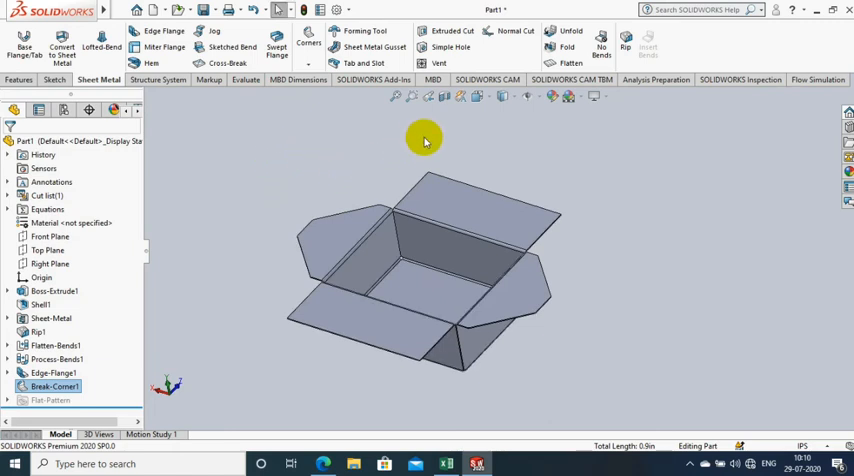
{"action": "mouse_move", "coordinate": [598, 122]}
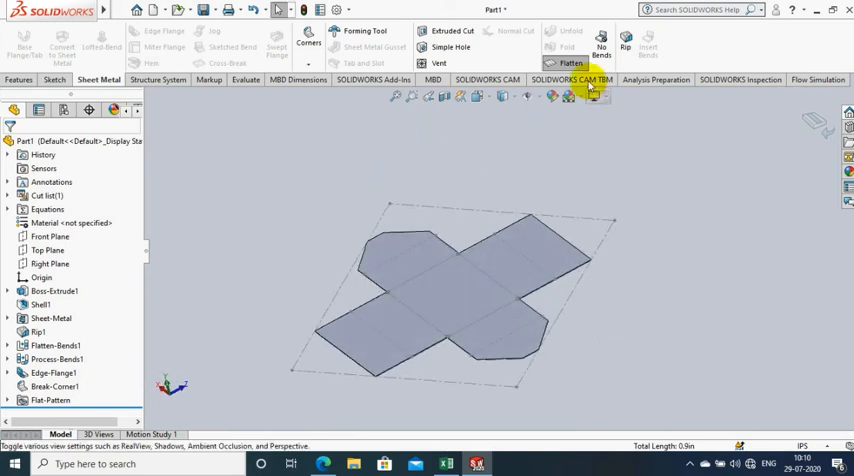
{"action": "left_click", "coordinate": [567, 48]}
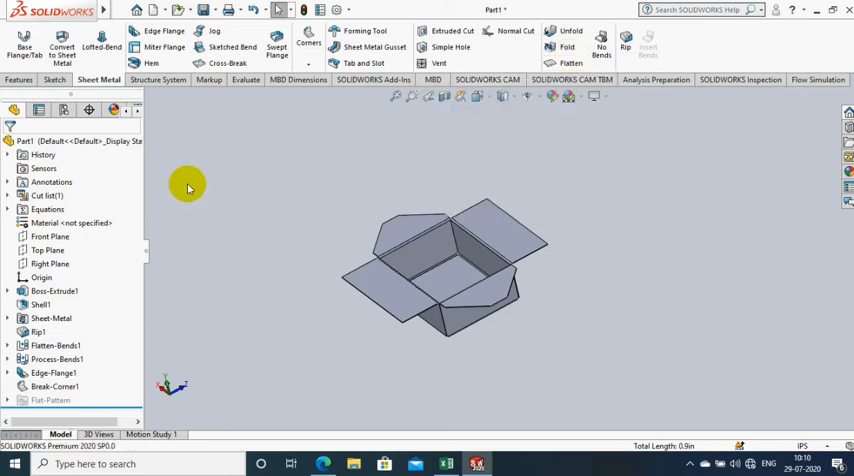
{"action": "mouse_move", "coordinate": [550, 262]}
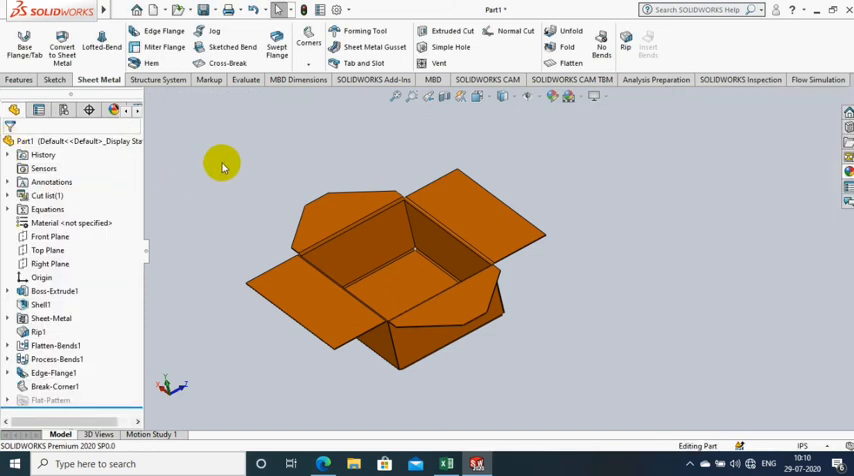
Zoom in on the orange-colored box
{"action": "left_click_drag", "start_coordinate": [223, 167], "coordinate": [355, 298]}
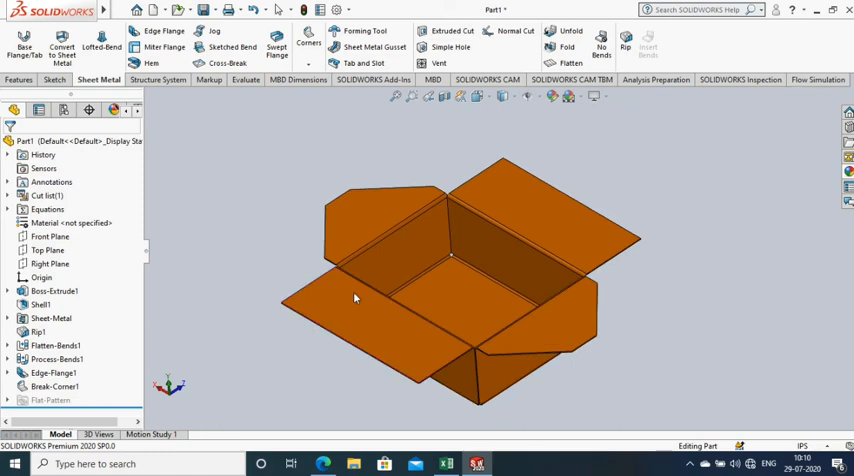
{"action": "mouse_move", "coordinate": [263, 195]}
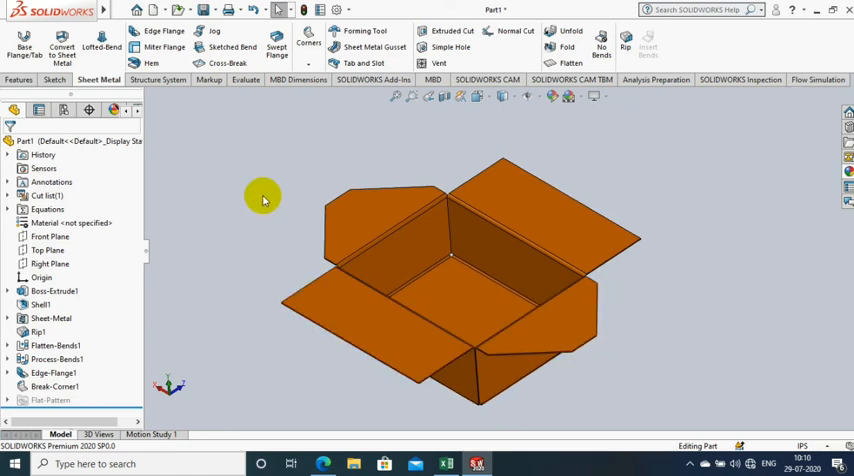
{"action": "mouse_move", "coordinate": [191, 270]}
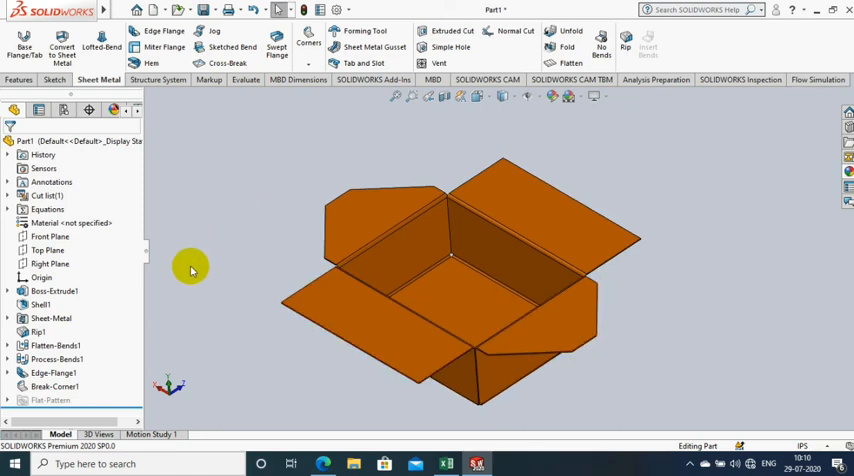